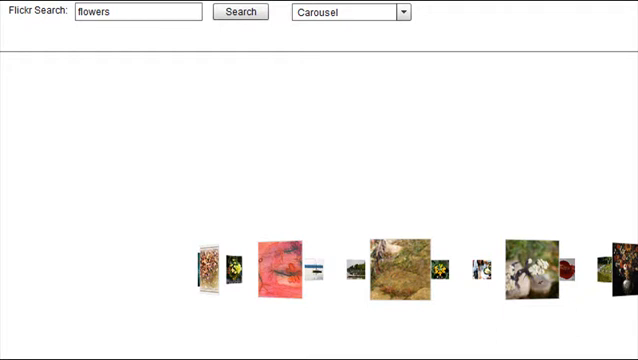
mouse_move(216, 130)
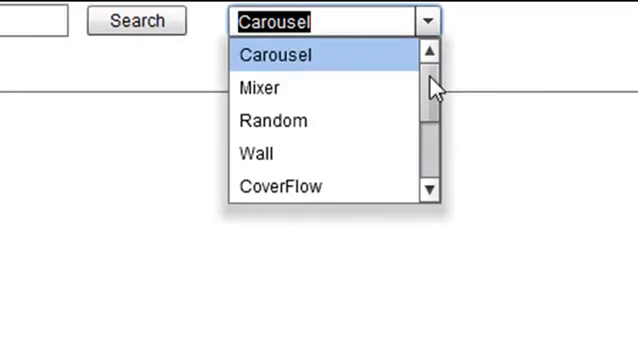
Rotate the flower-photo carousel to one side, back the other way, and settle it near the middle
scroll(down, 3)
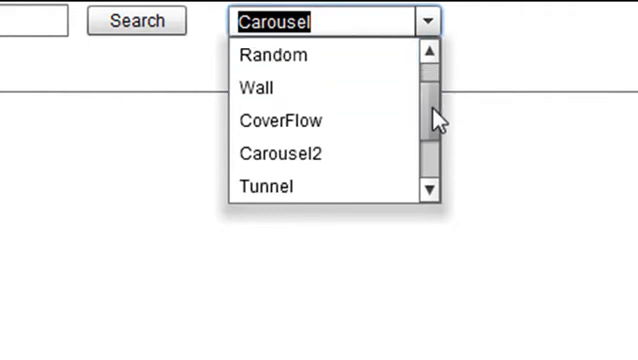
scroll(down, 3)
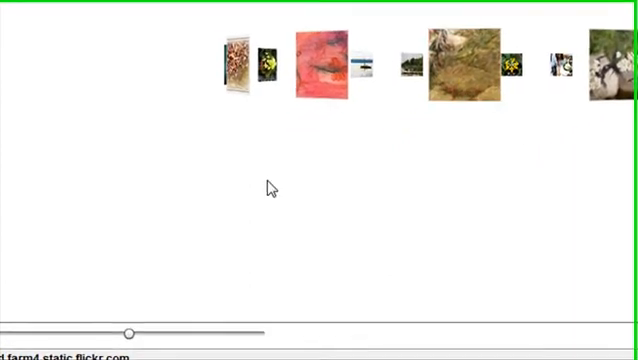
drag(128, 328, 196, 328)
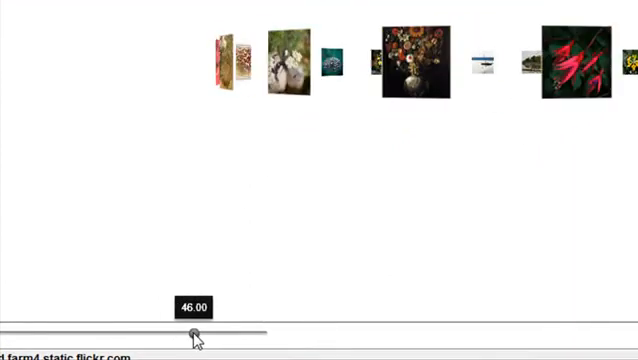
drag(198, 332, 188, 332)
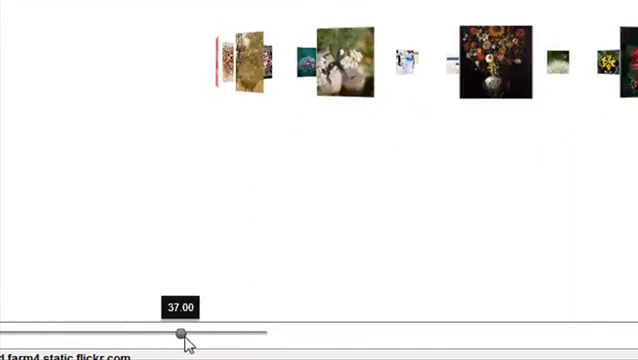
drag(178, 332, 64, 332)
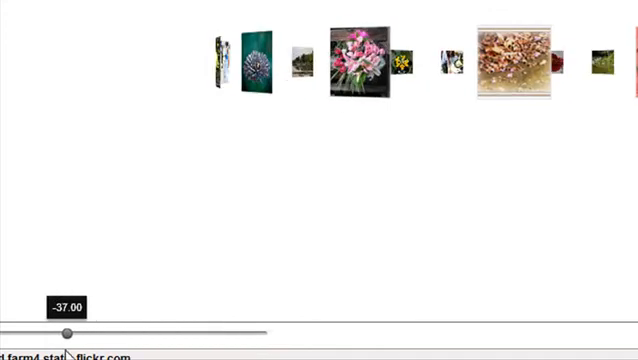
drag(64, 332, 106, 332)
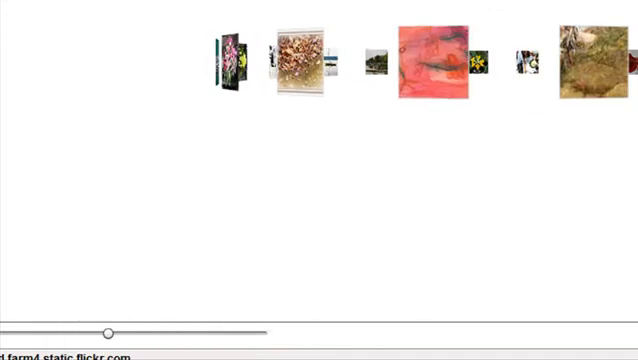
scroll(down, 3)
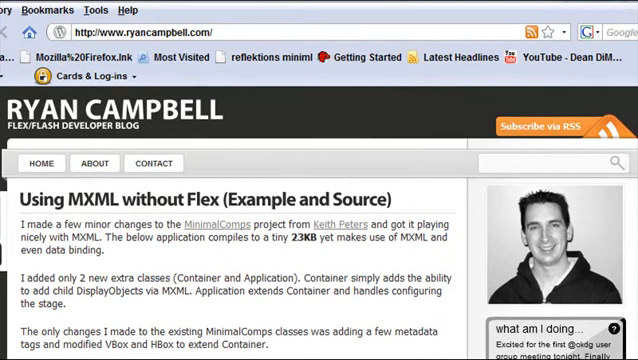
Scroll the blog down to the post 'Here's 5 3D Layouts for Flex 4'
scroll(down, 3)
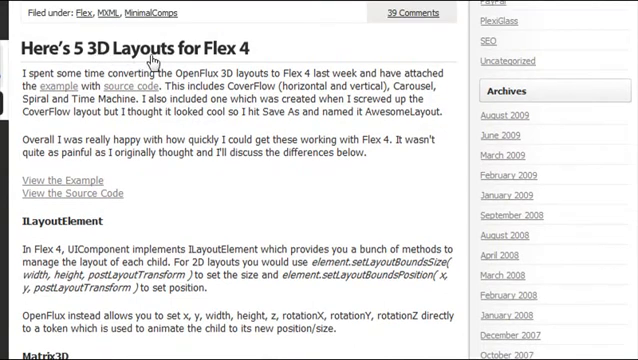
mouse_move(584, 80)
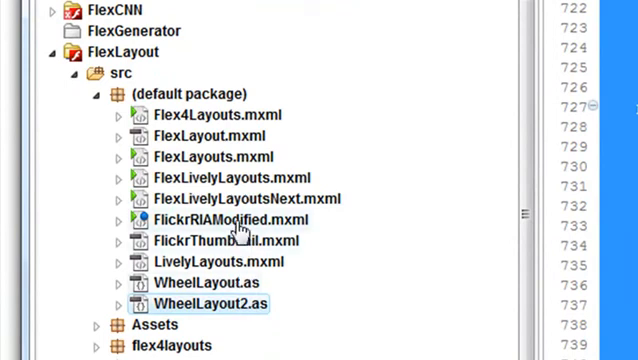
Select the card layout example file in the FlexLayout src folder to launch it
click(202, 114)
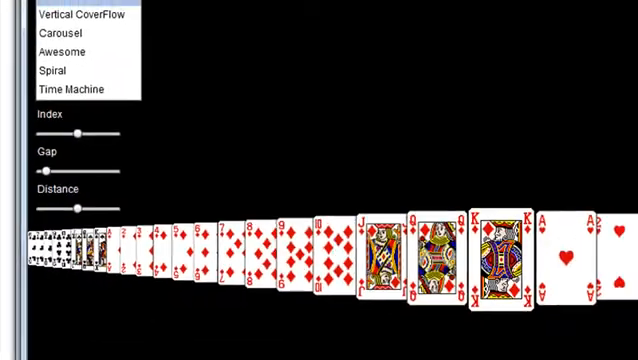
Show the card deck as Horizontal CoverFlow, Carousel and Awesome, then return to Flex Builder
click(76, 16)
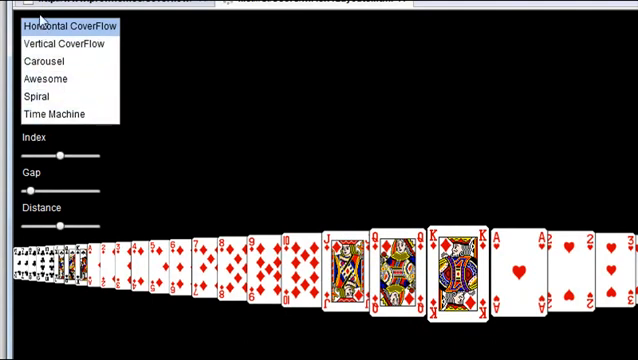
click(52, 60)
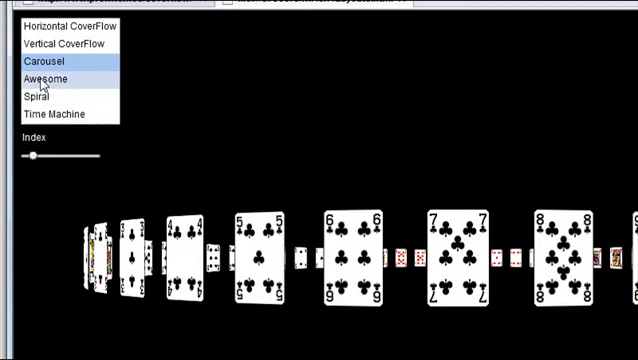
click(44, 78)
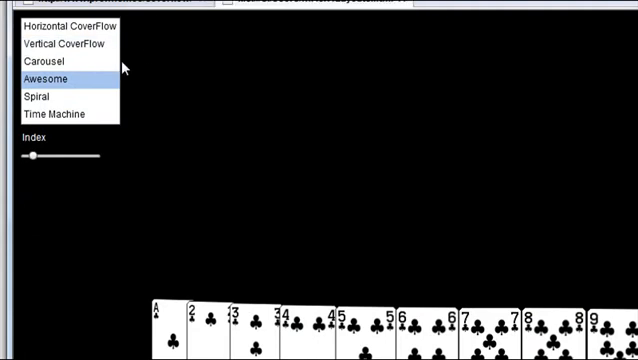
click(40, 96)
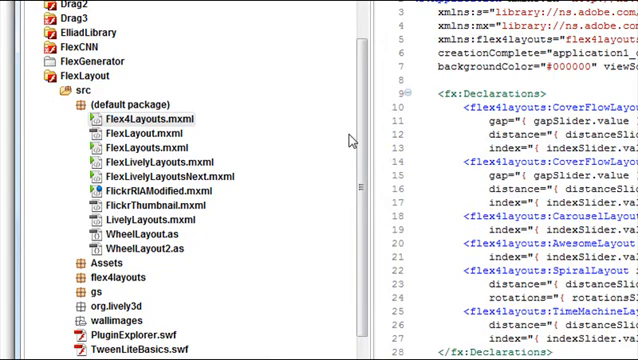
Scroll the src package to reach the Flickr application file beside its running preview
scroll(down, 3)
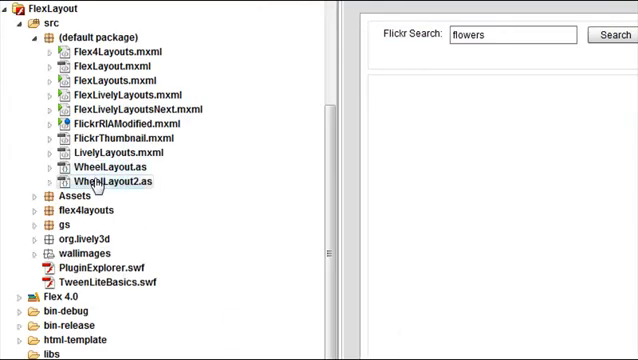
Open WheelLayout2.as and scroll through its per-element 3D matrix cases to the Cork Screw case
double_click(112, 180)
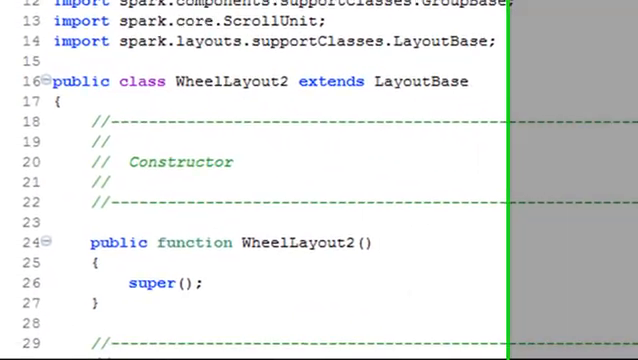
scroll(down, 3)
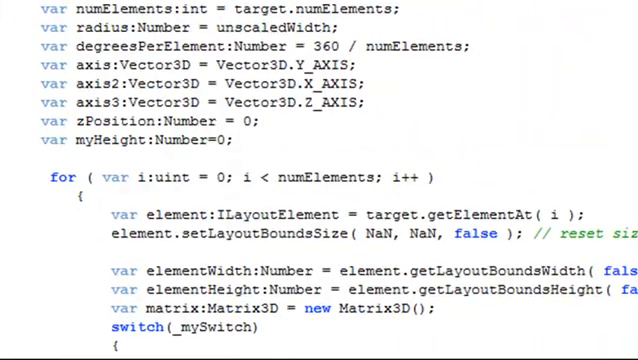
scroll(down, 3)
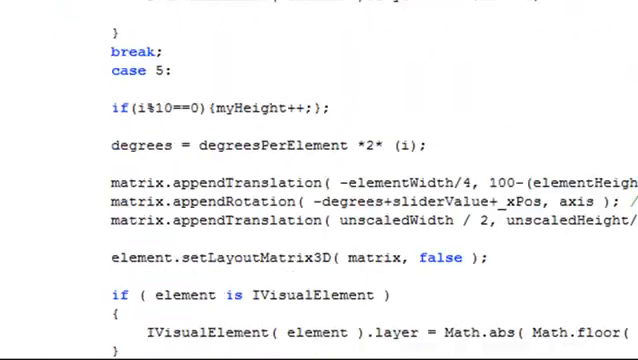
scroll(down, 3)
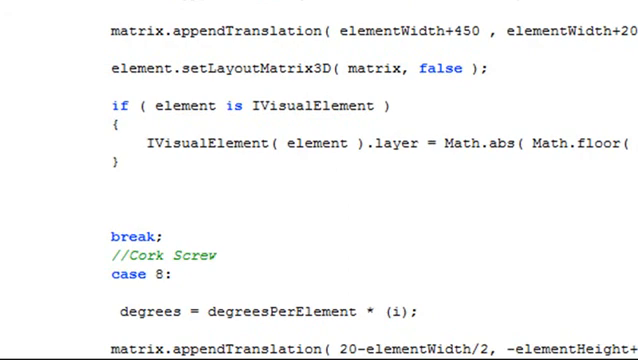
scroll(down, 3)
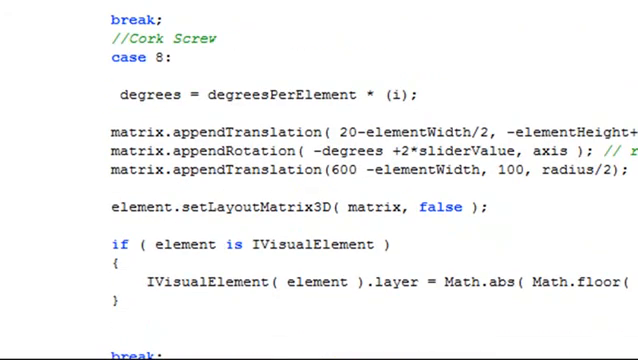